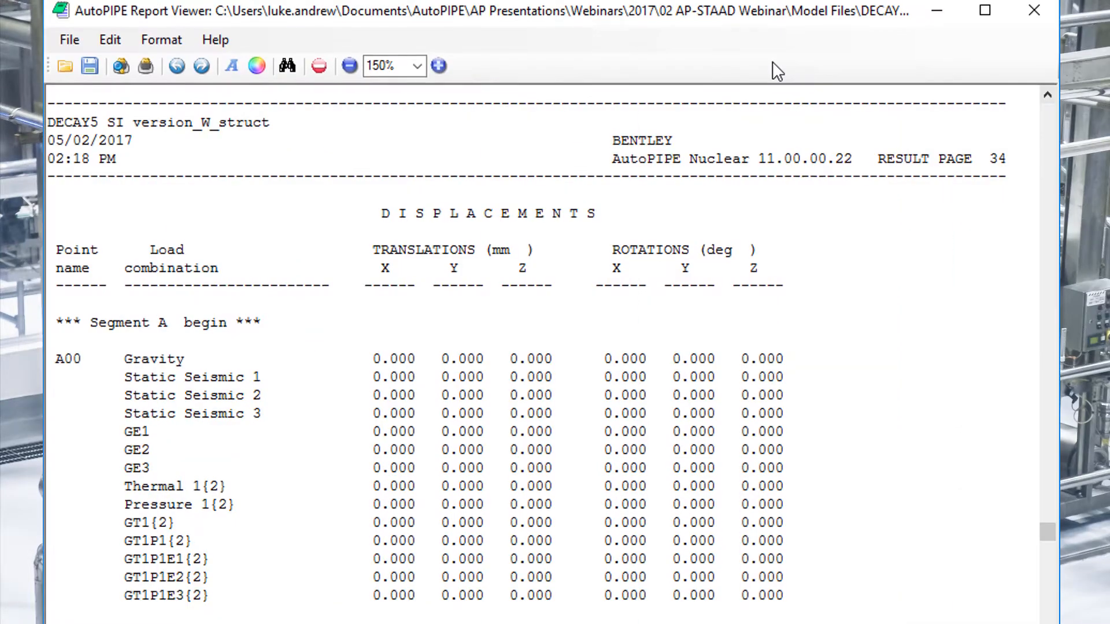
Start the DECAY5 batch report from the Result tab to choose result report types.
{"action": "scroll", "scroll_direction": "down", "scroll_amount": 3}
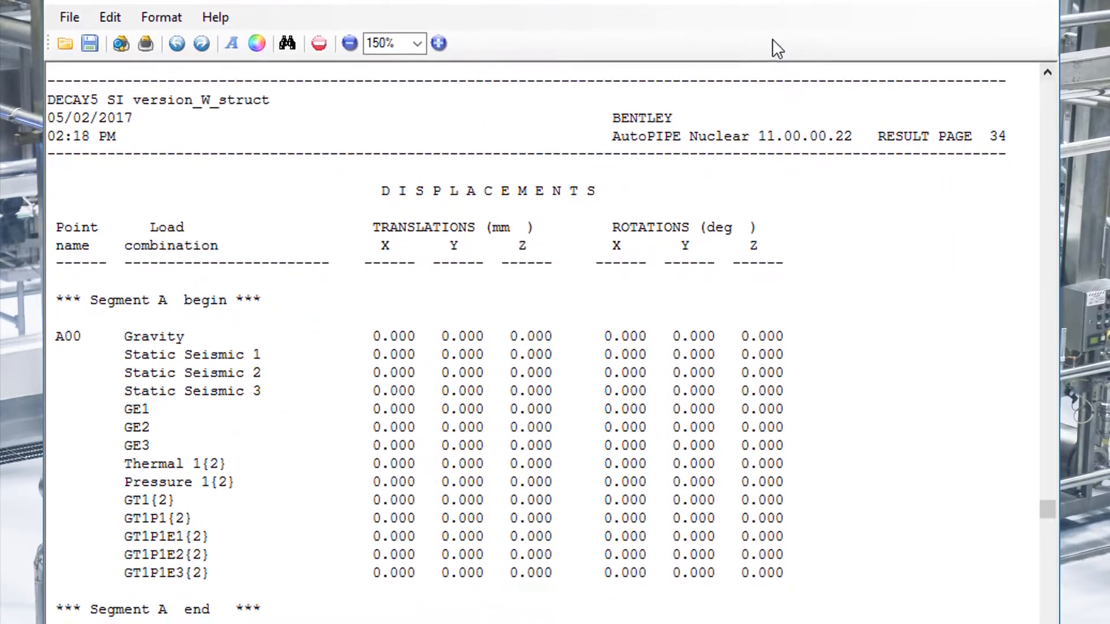
{"action": "scroll", "scroll_direction": "down", "scroll_amount": 3}
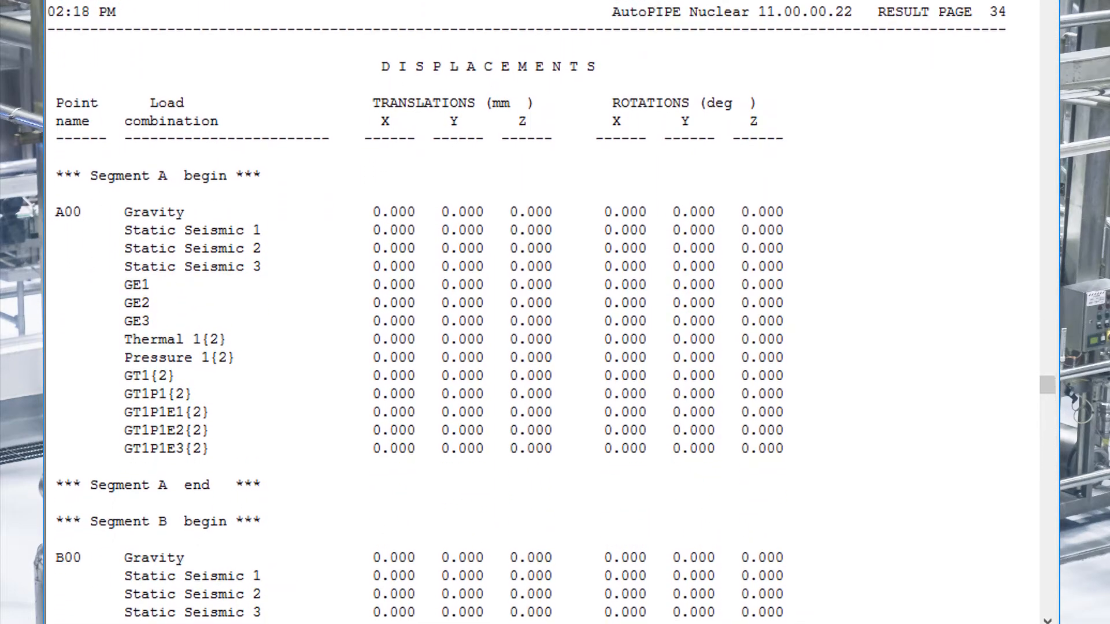
{"action": "scroll", "scroll_direction": "down", "scroll_amount": 3}
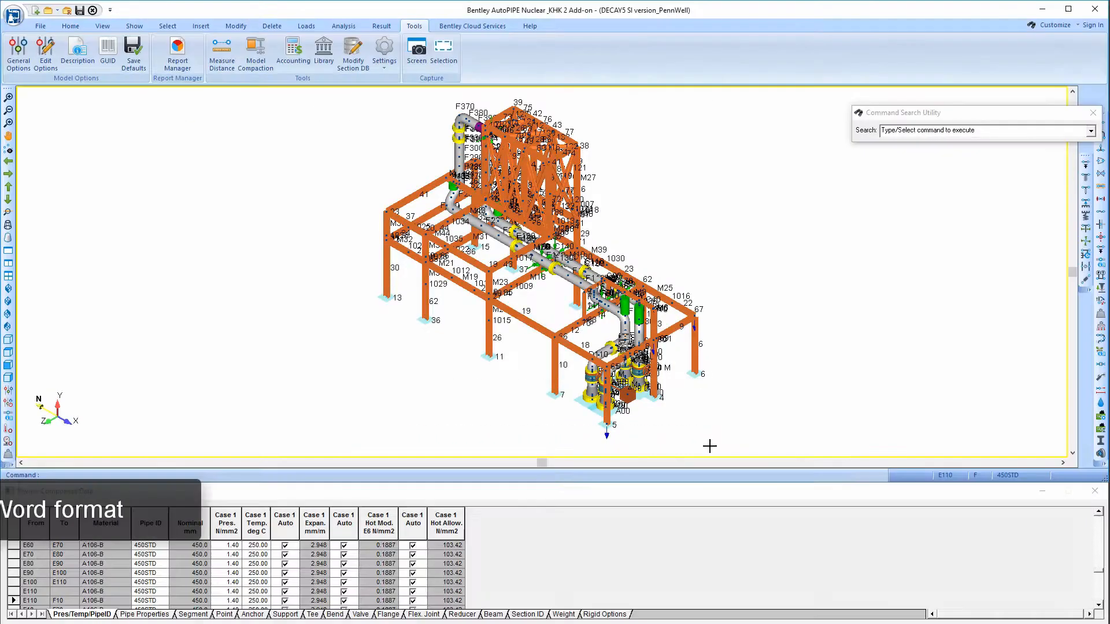
{"action": "left_click", "coordinate": [381, 26]}
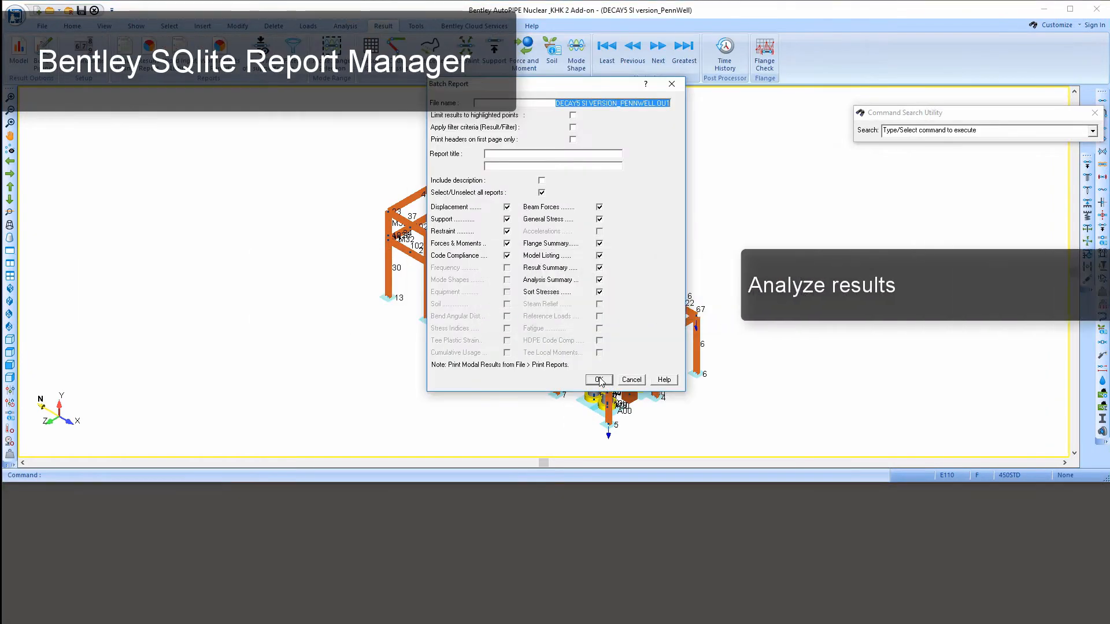
Confirm the reports and export Output to SQLite, opening it in Report Manager.
{"action": "left_click", "coordinate": [598, 380]}
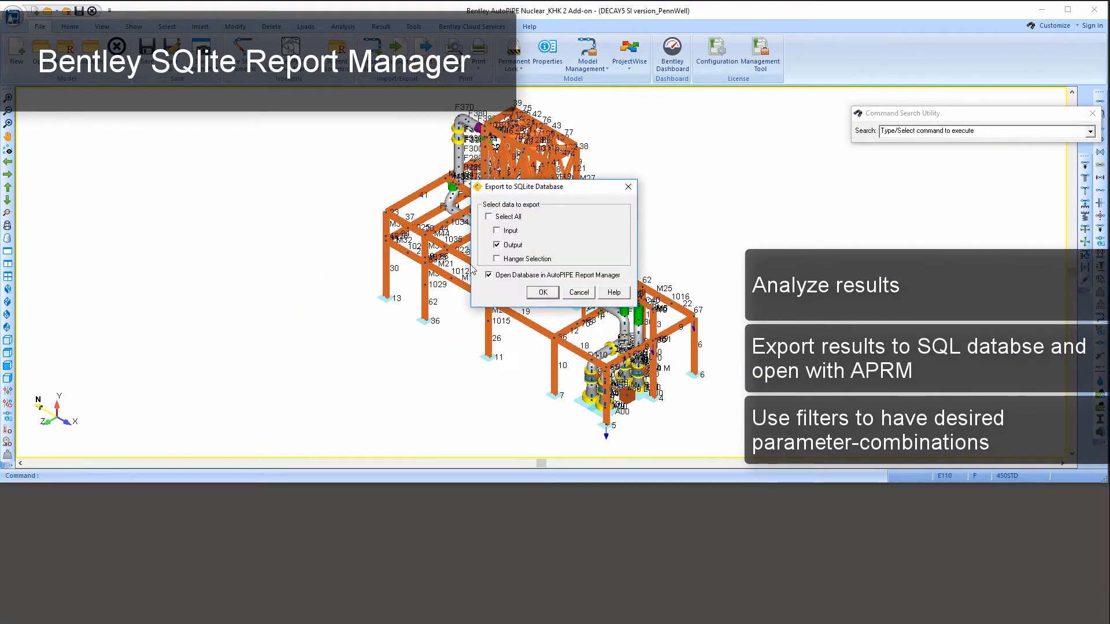
{"action": "left_click", "coordinate": [542, 293]}
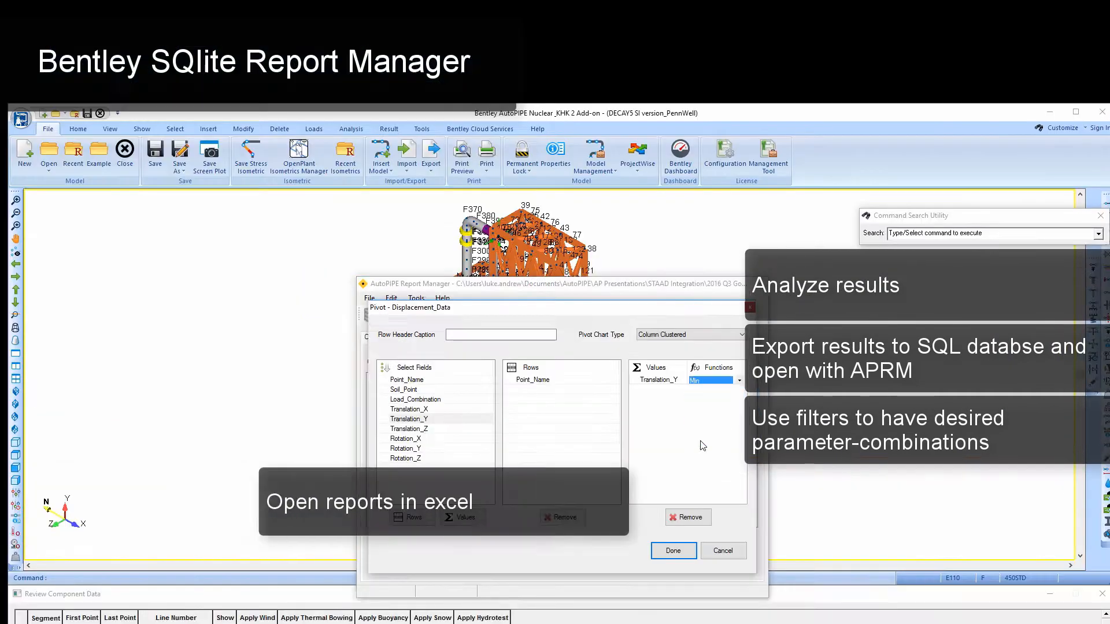
Pivot Translation_Y by Point_Name and view the Displacement_Data chart and pivot sheet in Excel.
{"action": "left_click", "coordinate": [672, 551]}
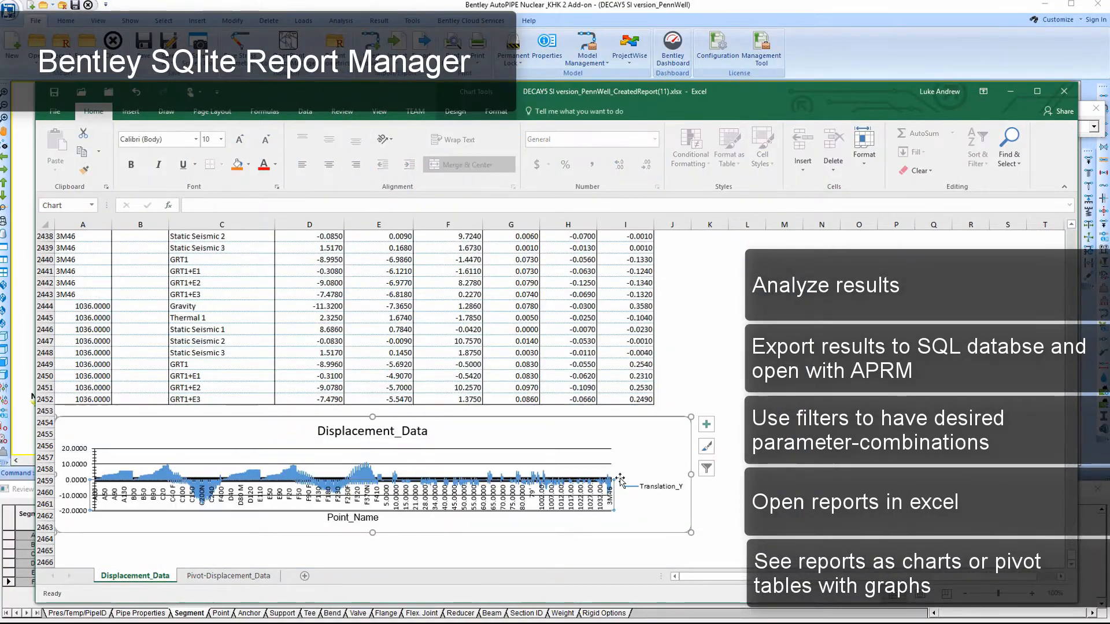
{"action": "scroll", "scroll_direction": "down", "scroll_amount": 3}
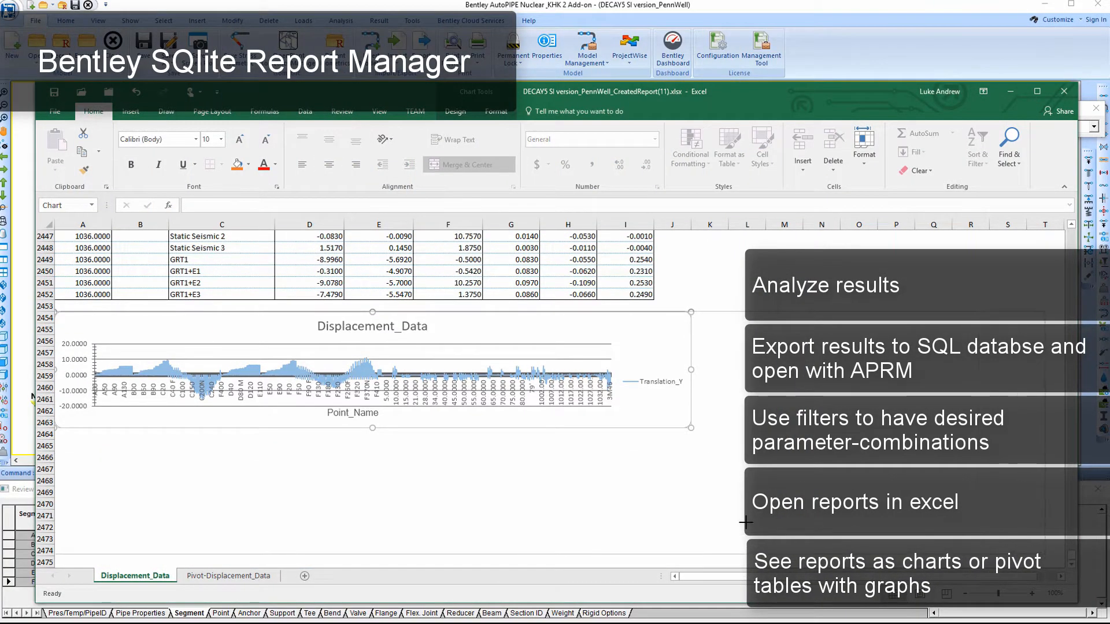